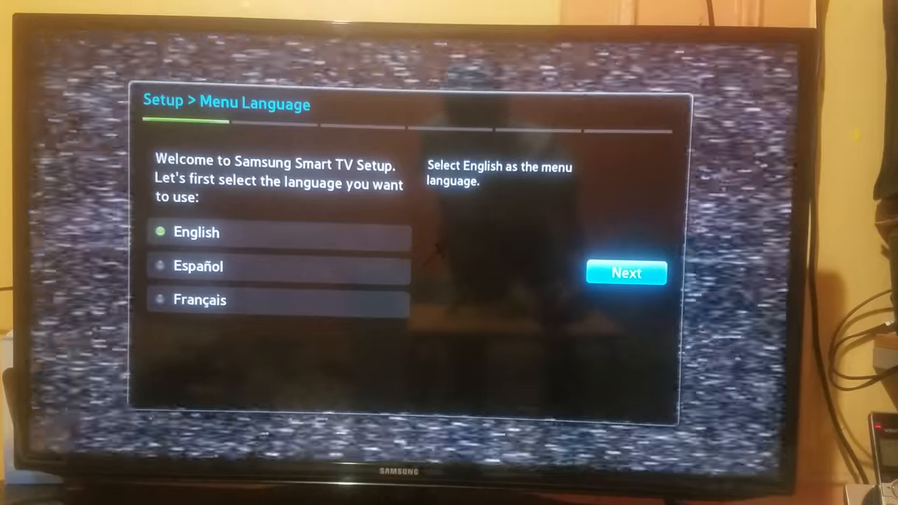
Step: Confirm English as the menu language and continue to network settings
left_click(625, 272)
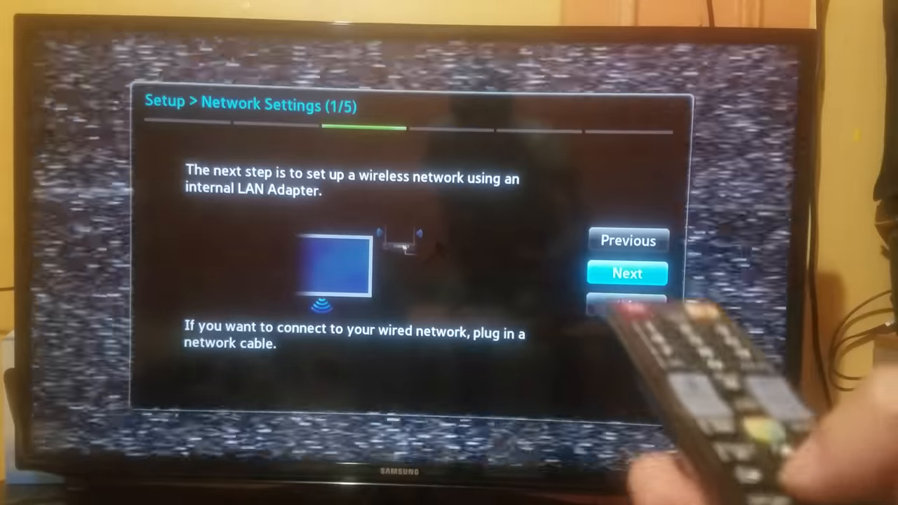
Step: Continue to wireless setup and submit the 11-character security key to join the network
left_click(627, 273)
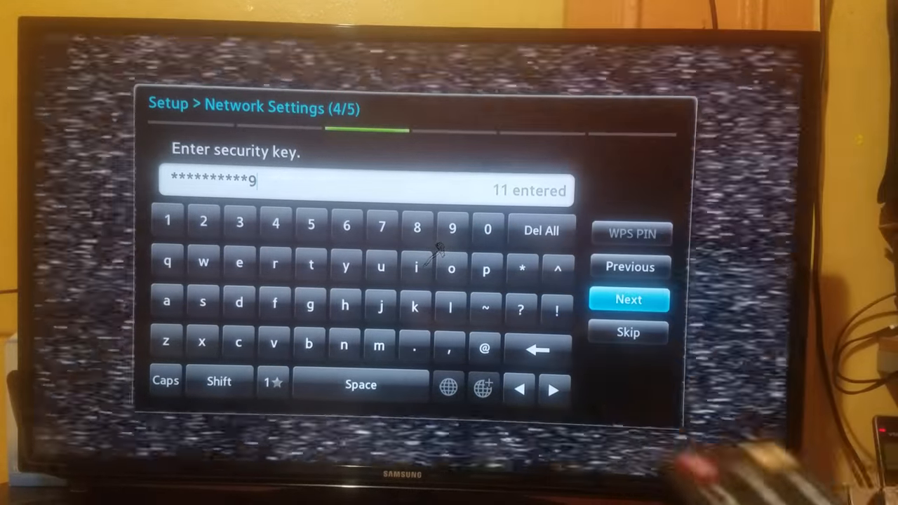
left_click(628, 299)
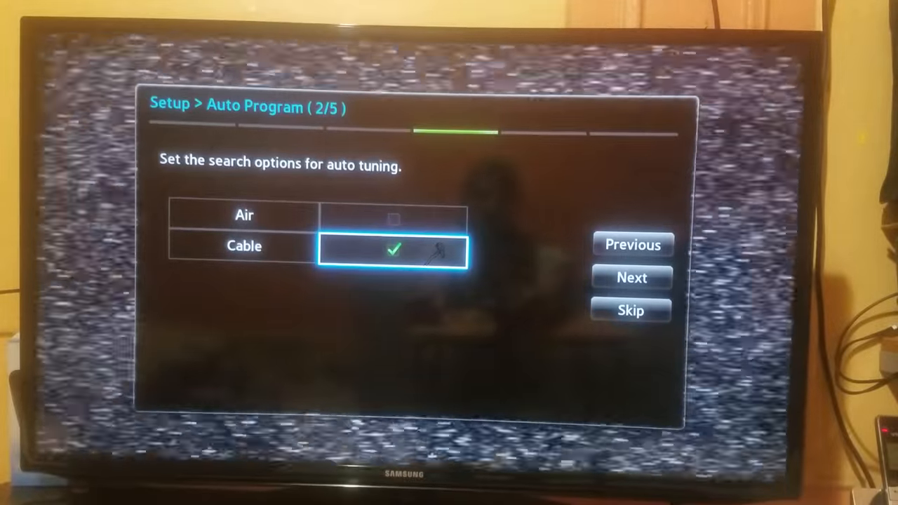
Step: Uncheck Cable on Auto Program (2/5), leaving both Air and Cable unticked
key("Up")
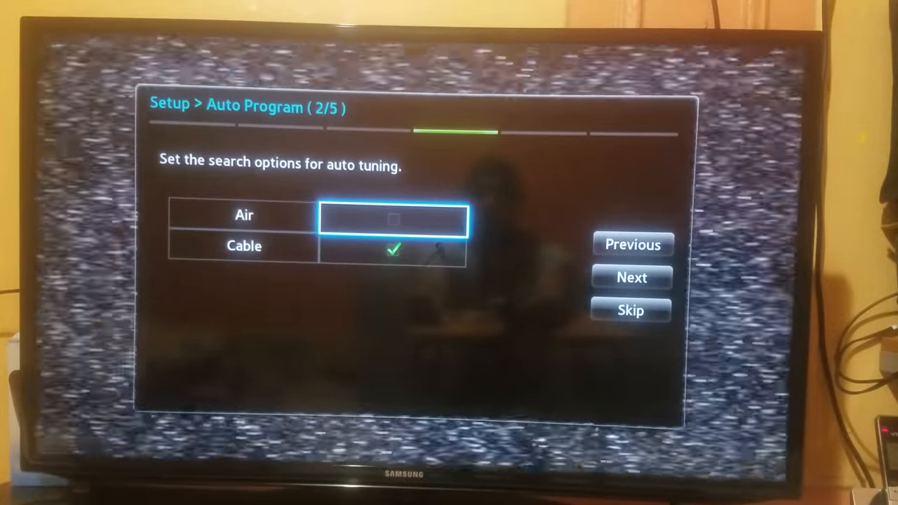
key("Down")
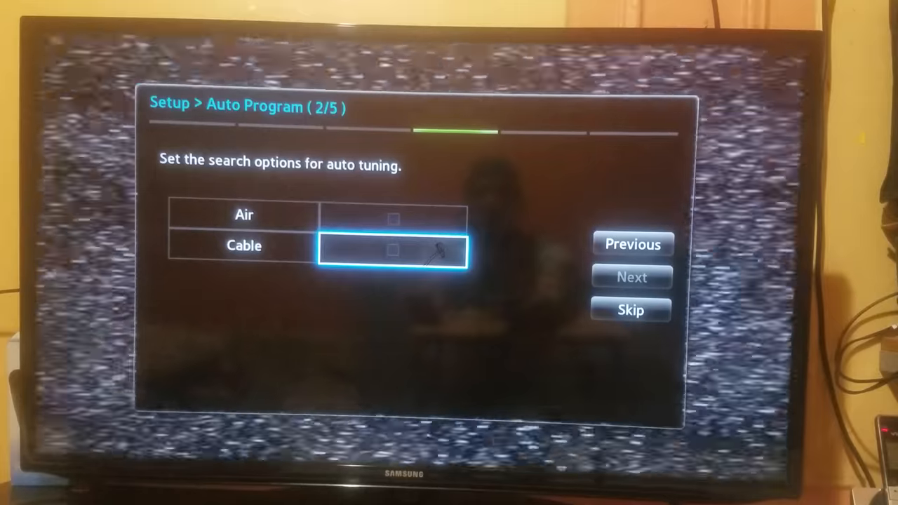